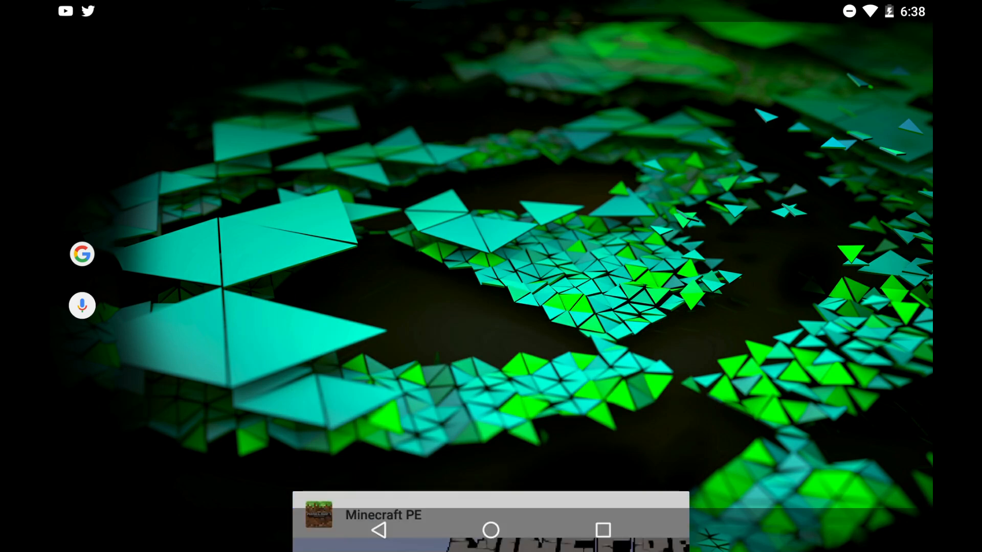
Download the Alien Invasion and Castle Siege sample add-on worlds from minecraft.net/en/addons in Chrome
click(382, 515)
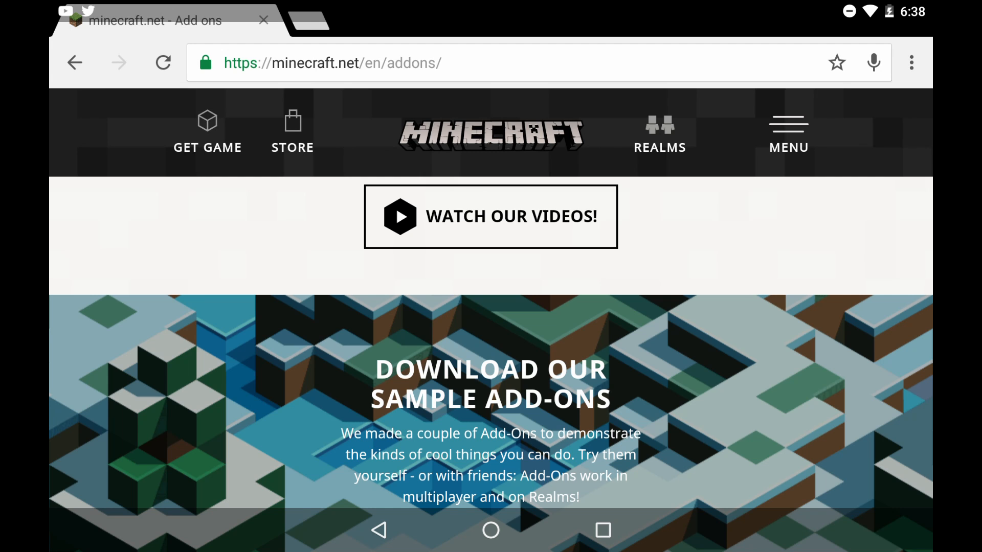
scroll(down, 3)
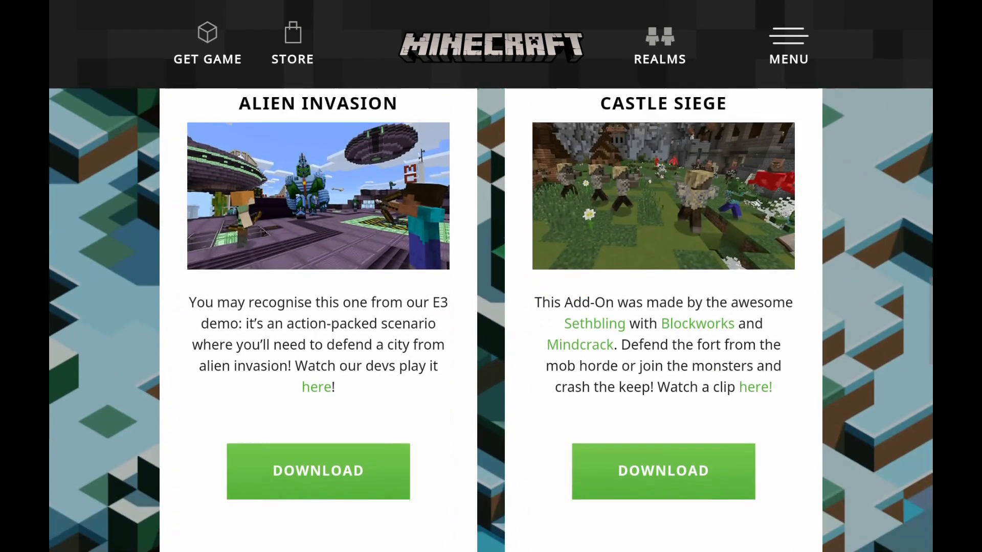
scroll(down, 3)
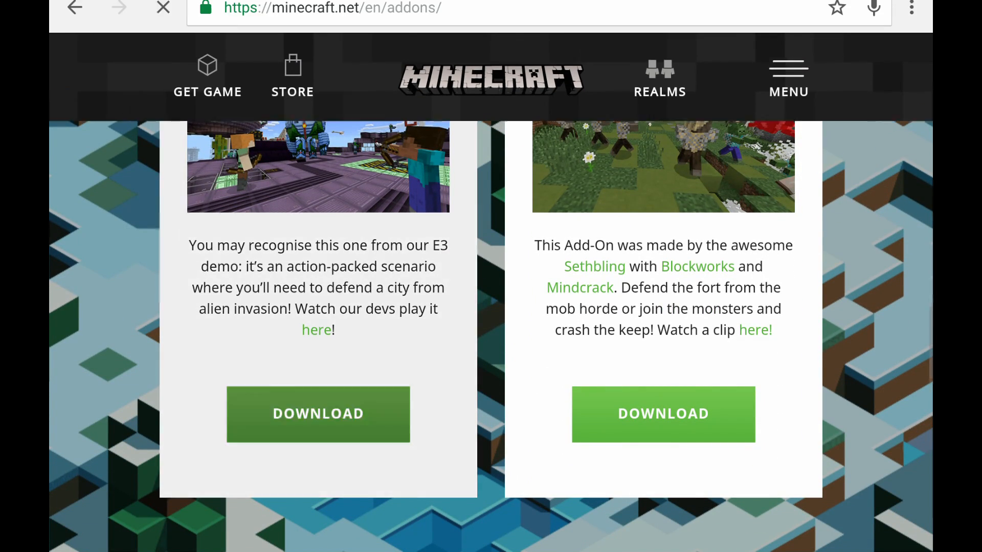
click(317, 414)
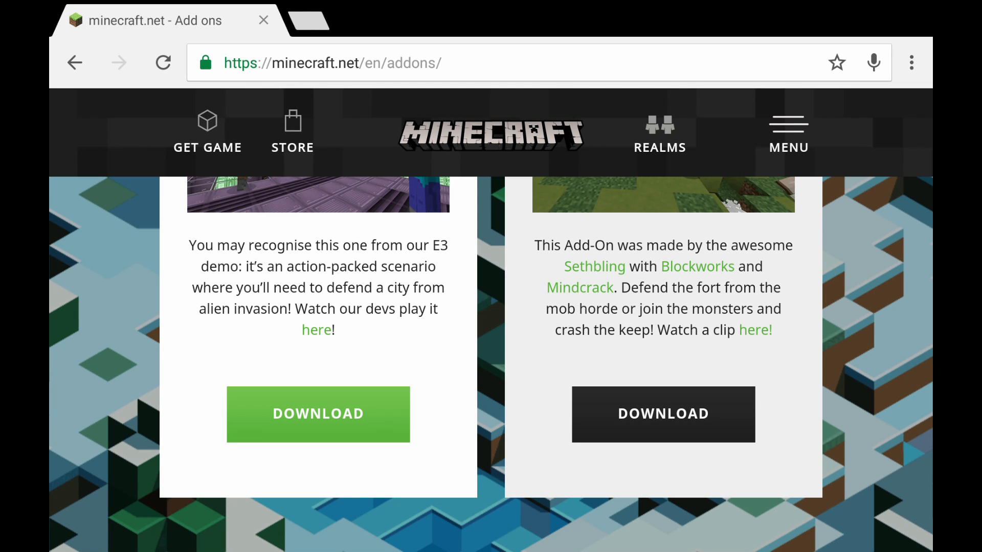
click(317, 414)
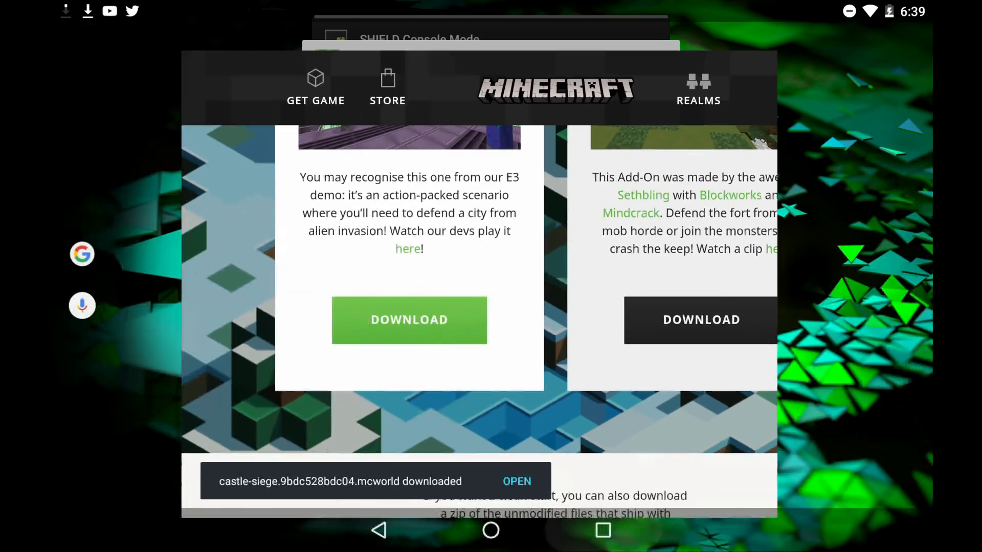
Switch to ASTRO with both .mcworld files queued and browse to games/com.mojang/minecraftWorlds
click(490, 531)
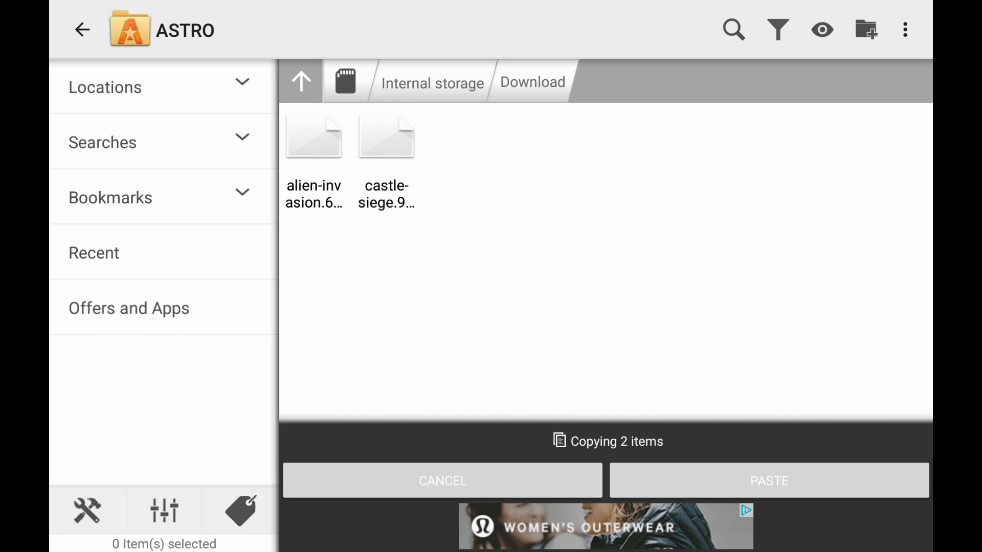
click(432, 83)
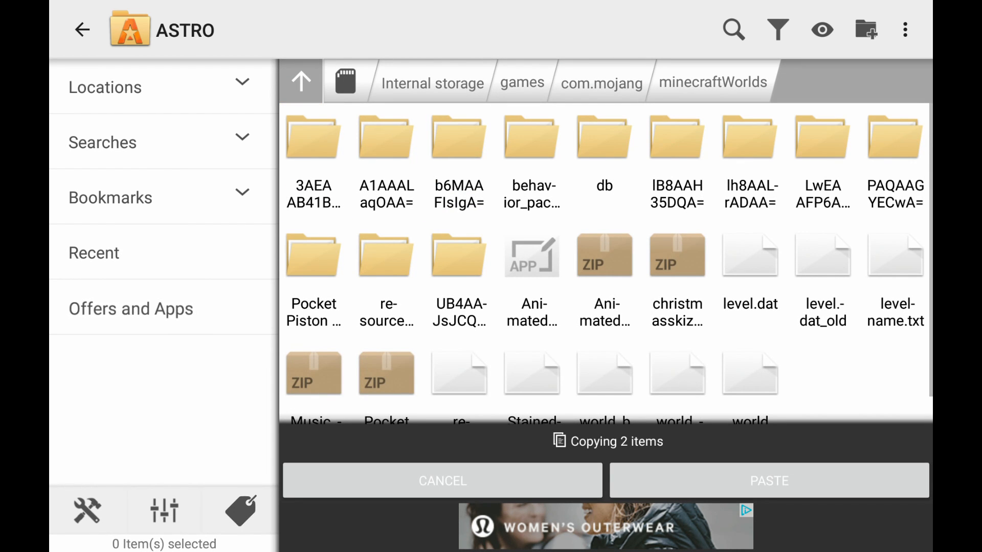
Create a new folder named 'aliem' inside minecraftWorlds
click(866, 30)
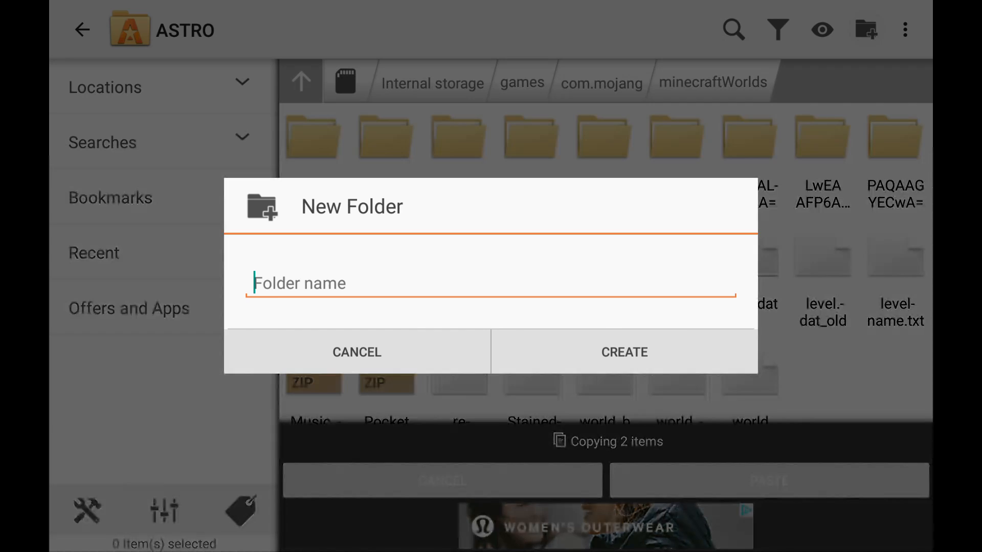
text(a)
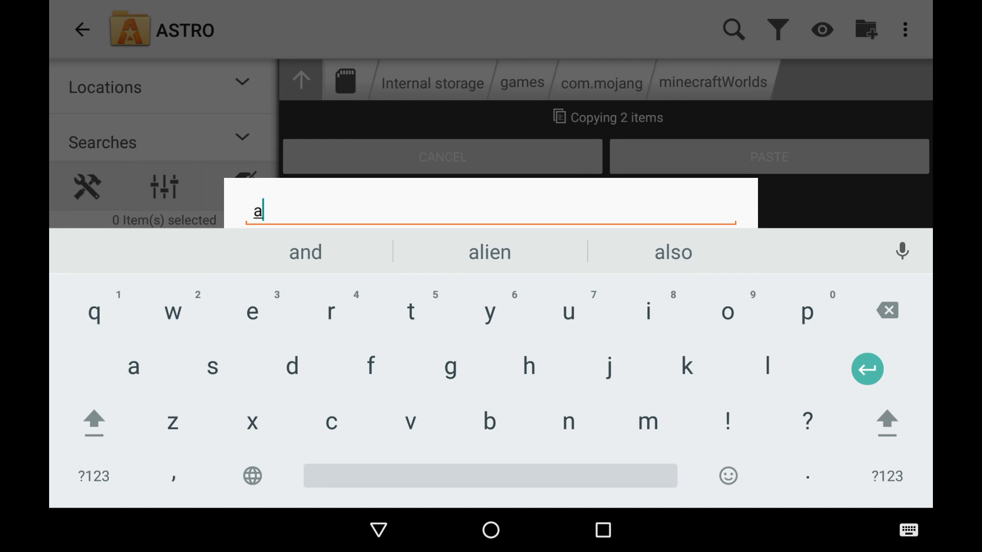
text(li)
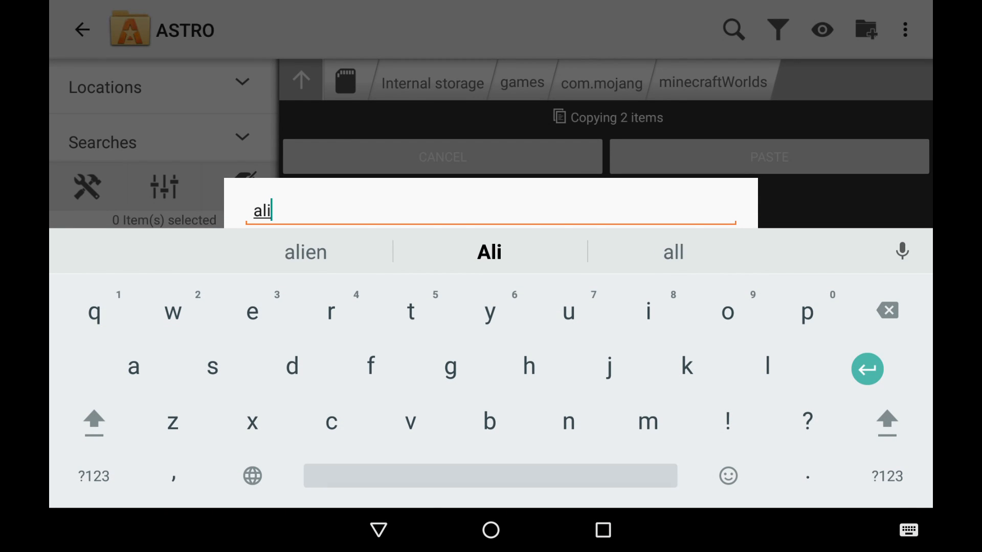
text(em)
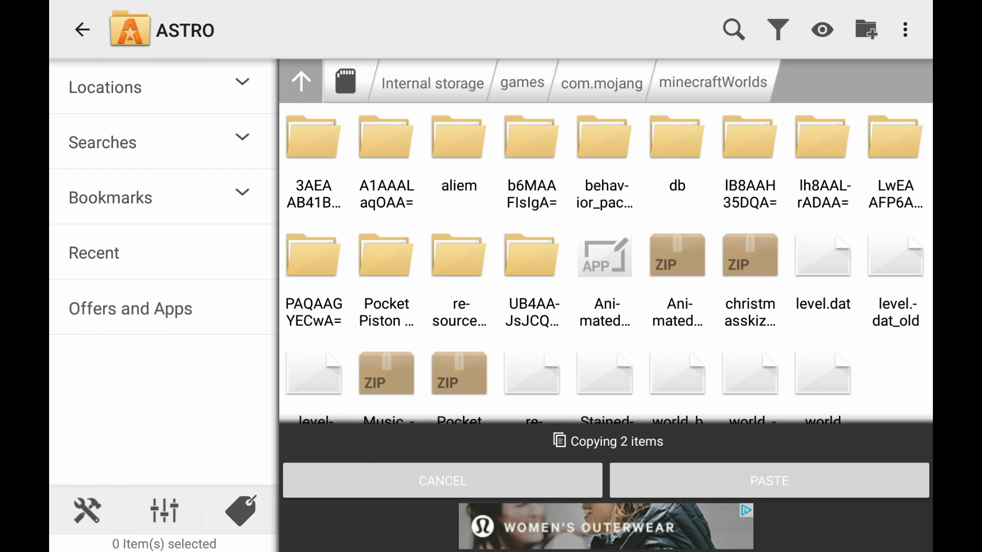
Paste both world files into minecraftWorlds and move the alien-invasion file into the aliem folder
click(769, 480)
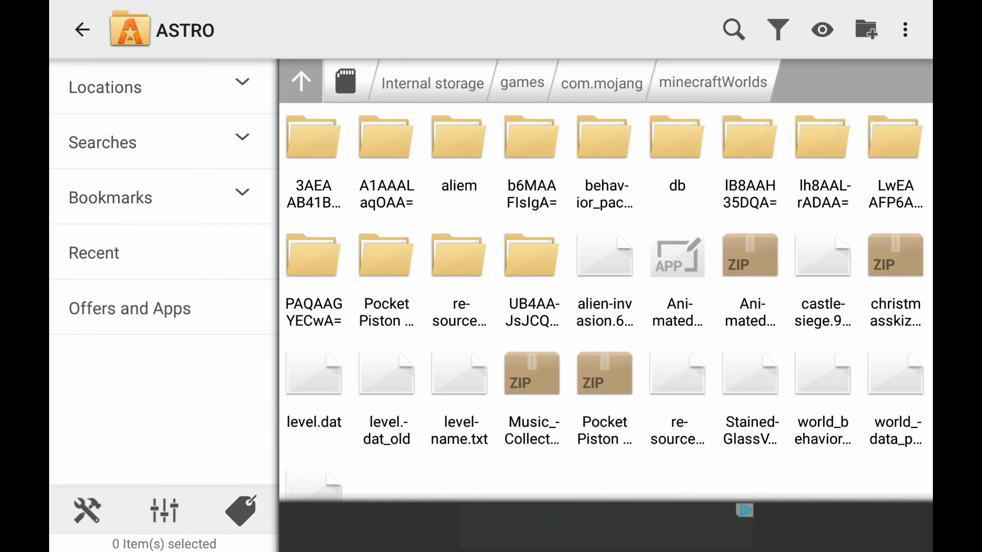
click(604, 255)
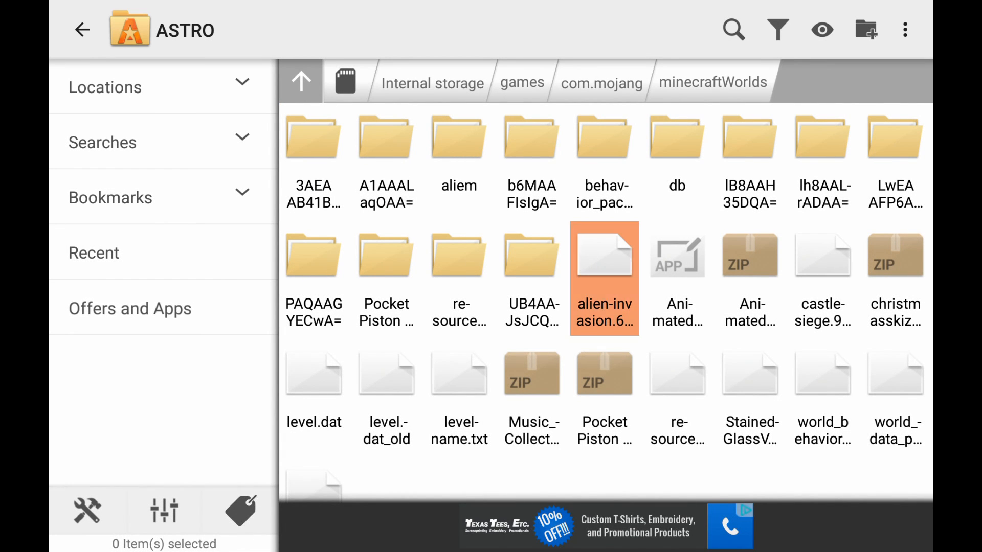
click(604, 255)
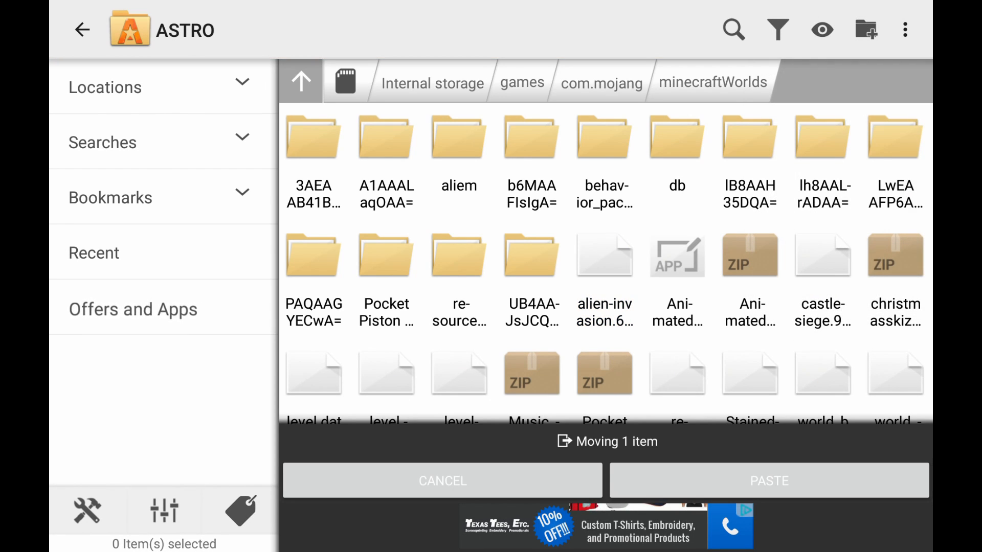
double_click(458, 138)
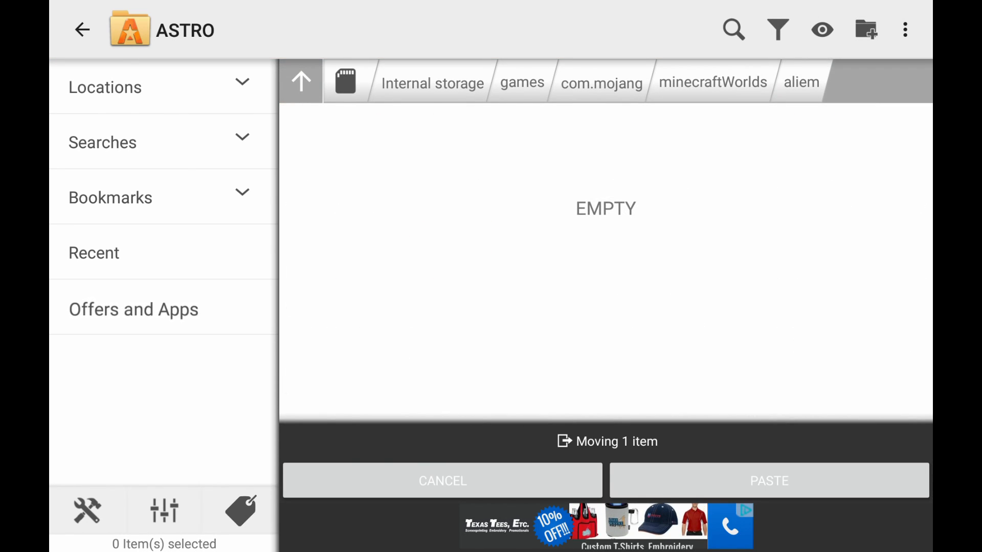
click(768, 480)
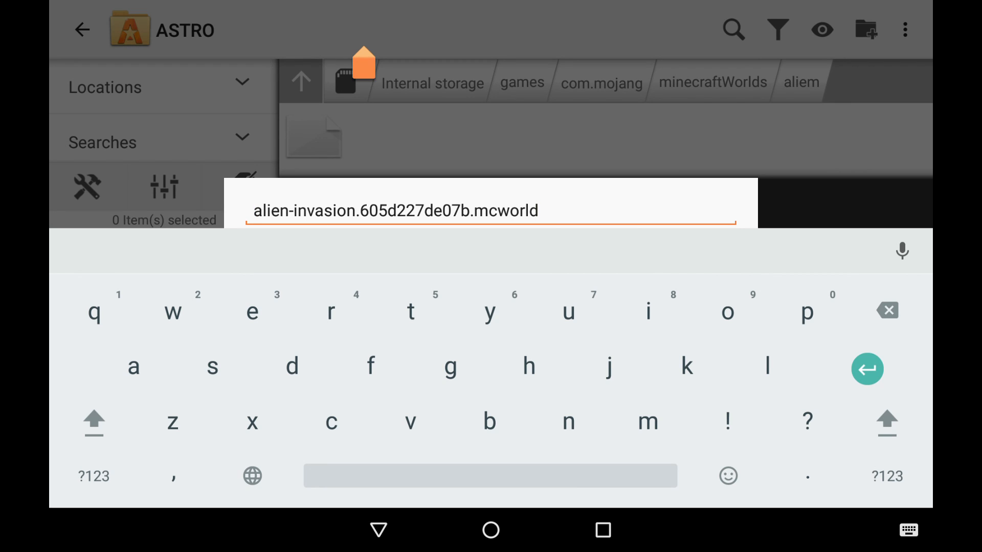
Rename the alien-invasion file, replacing its .mcworld extension with .zip
key(BackSpace)
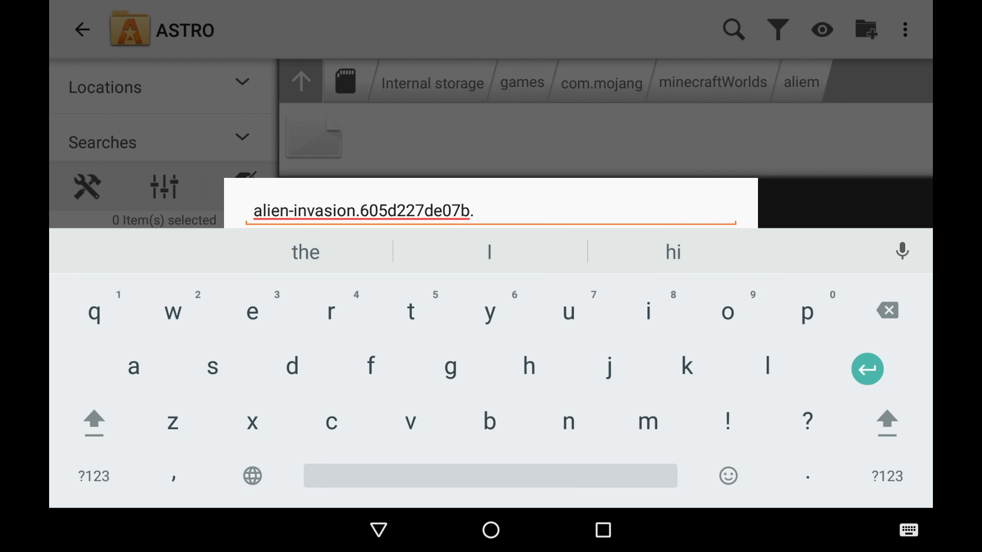
text(zip)
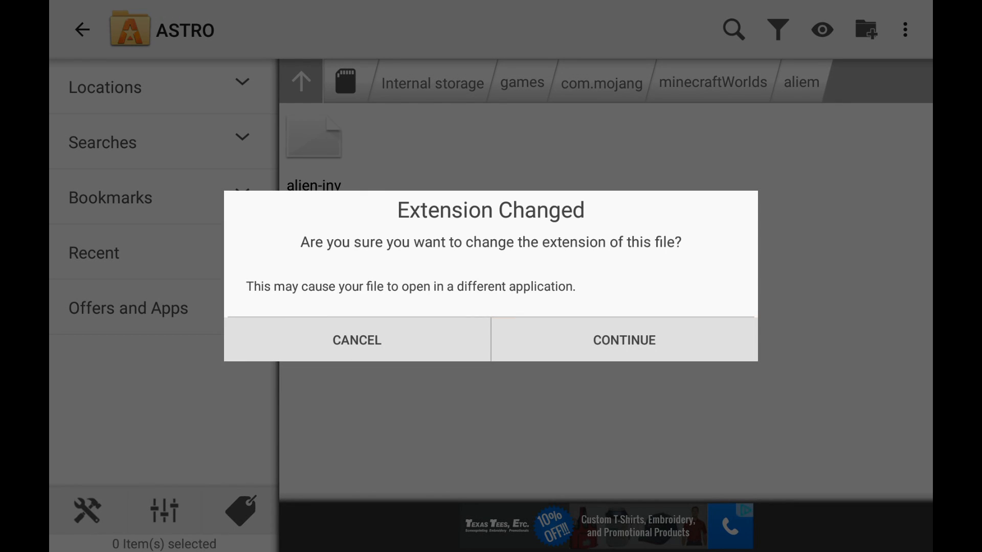
Confirm the .zip rename and open the alien invasion archive before returning to minecraftWorlds
click(623, 340)
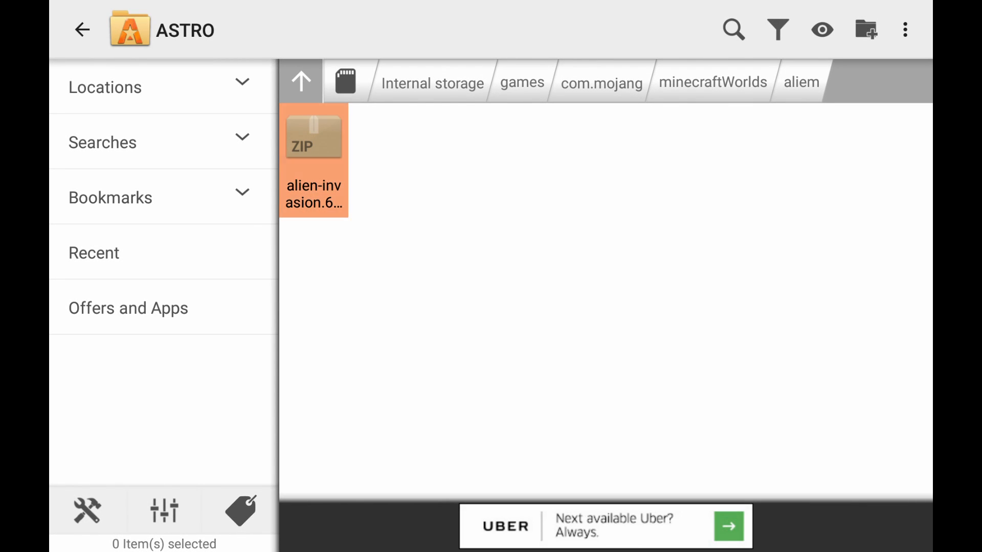
click(905, 30)
text(c)
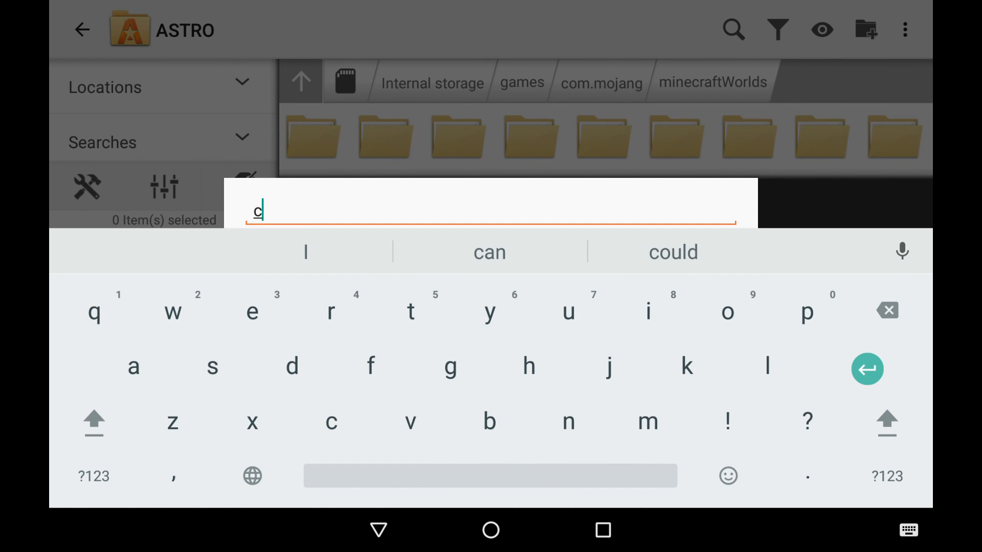
Create a 'castle' folder in minecraftWorlds and move the castle-siege world file into it
text(astle)
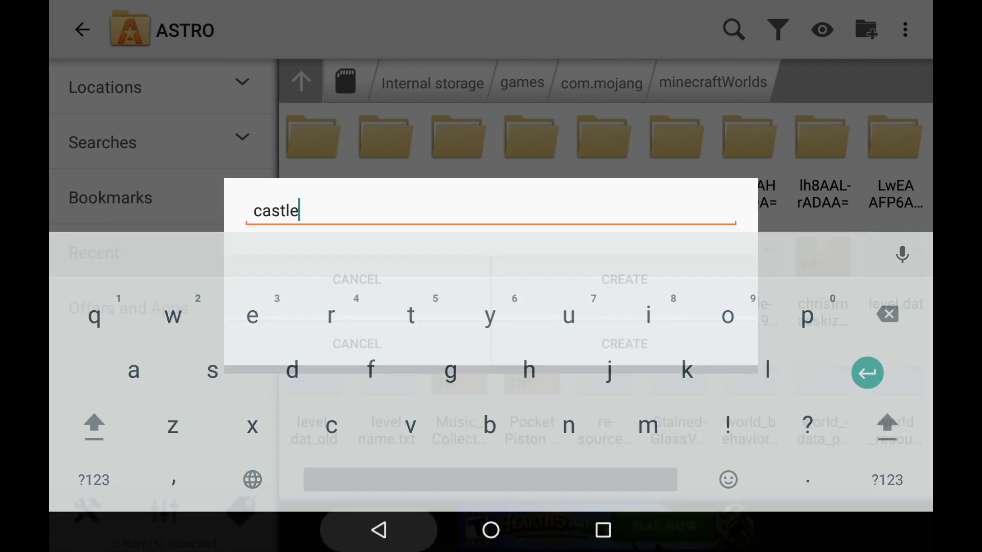
click(623, 279)
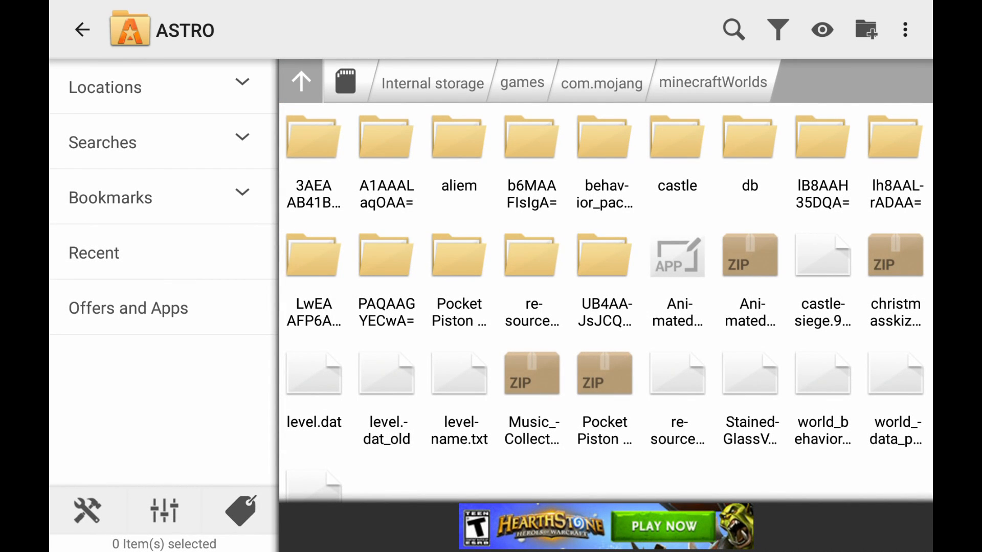
click(823, 254)
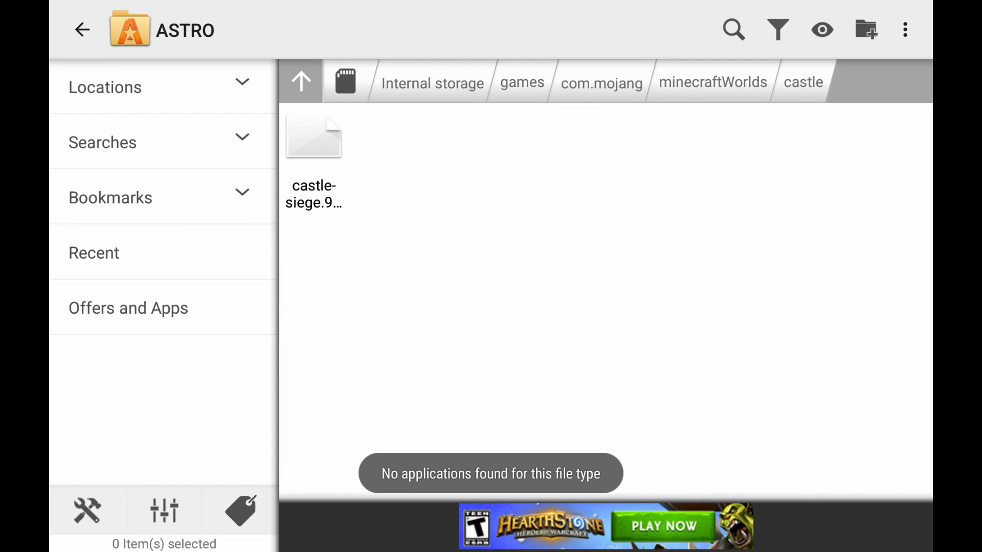
Rename the castle-siege file so it ends in .zip instead of .mcworld
click(313, 144)
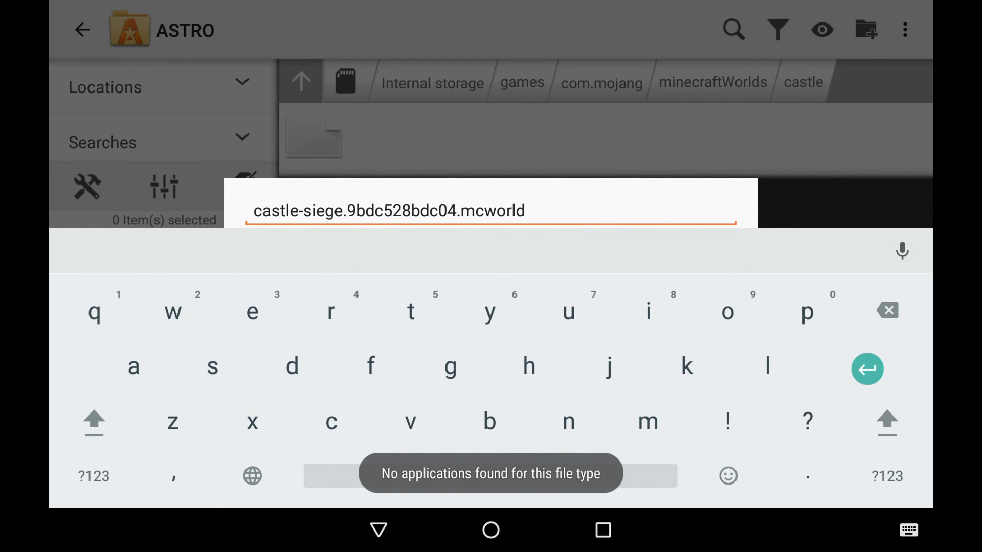
key(Backspace)
text(zi)
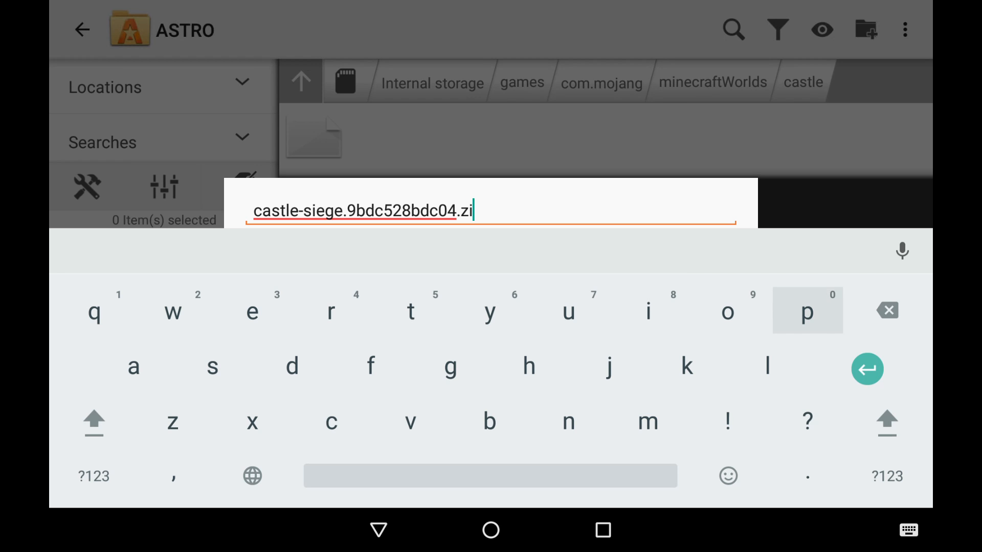
text(p)
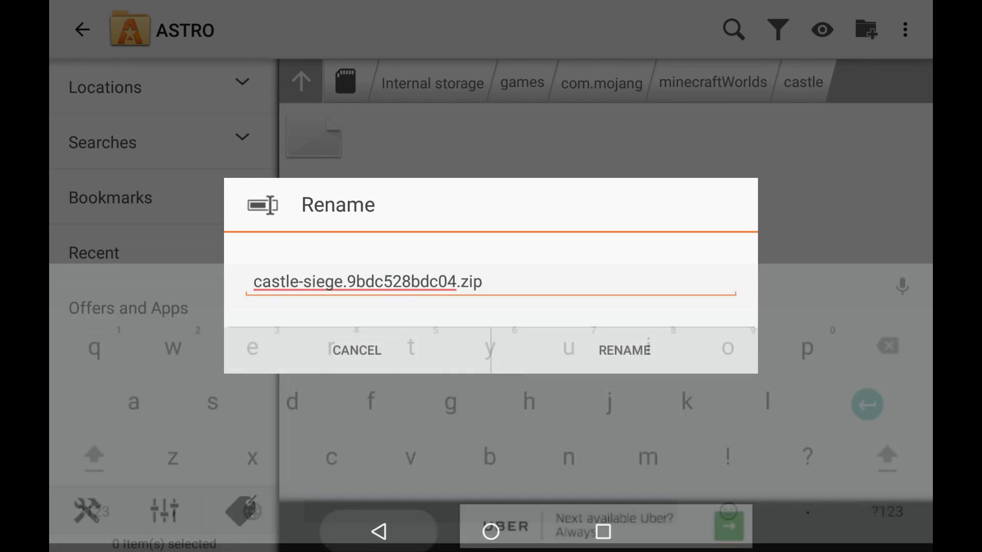
click(624, 350)
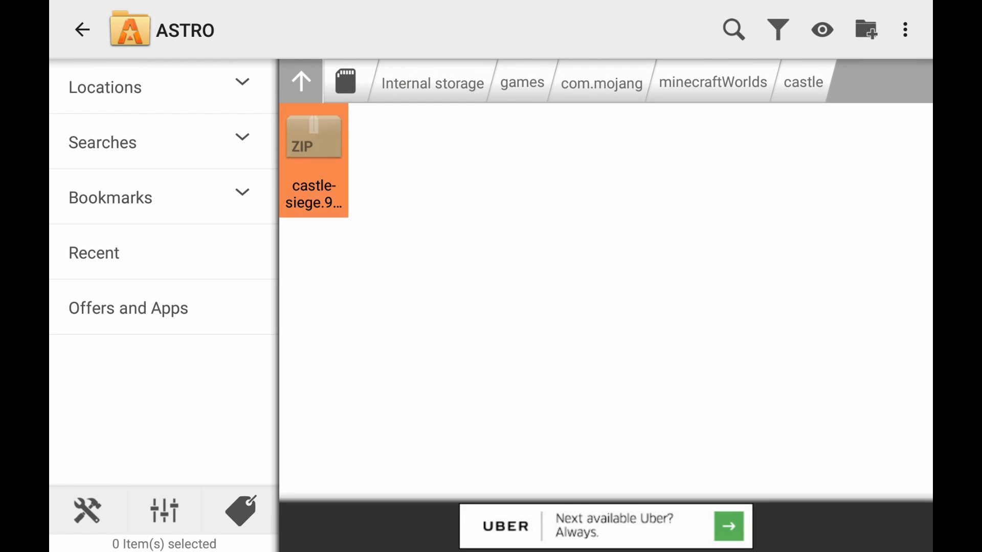
Open the castle-siege zip archive, then switch over to Minecraft Pocket Edition
click(906, 30)
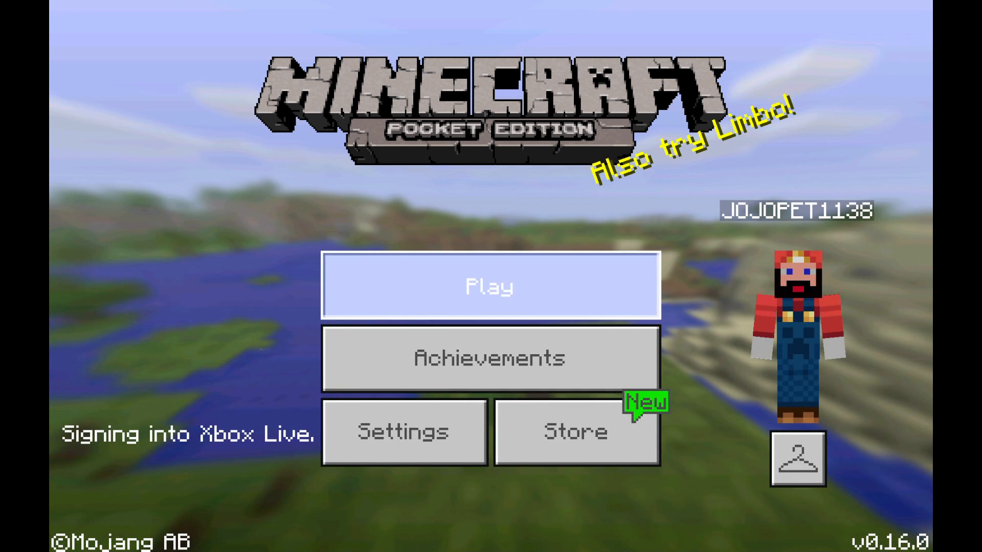
Open Minecon Alien Invasion from the worlds list and view its Behavior Packs settings
click(490, 286)
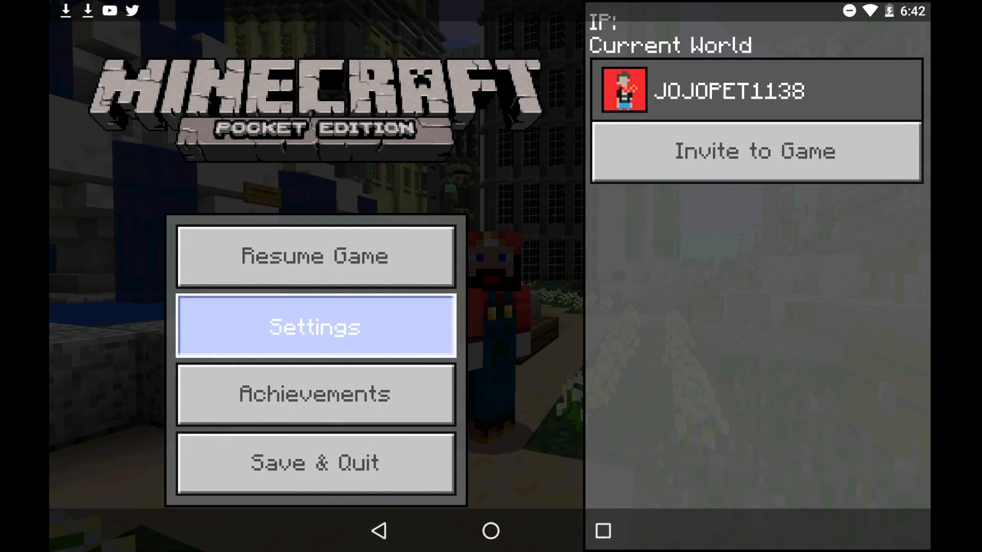
click(315, 326)
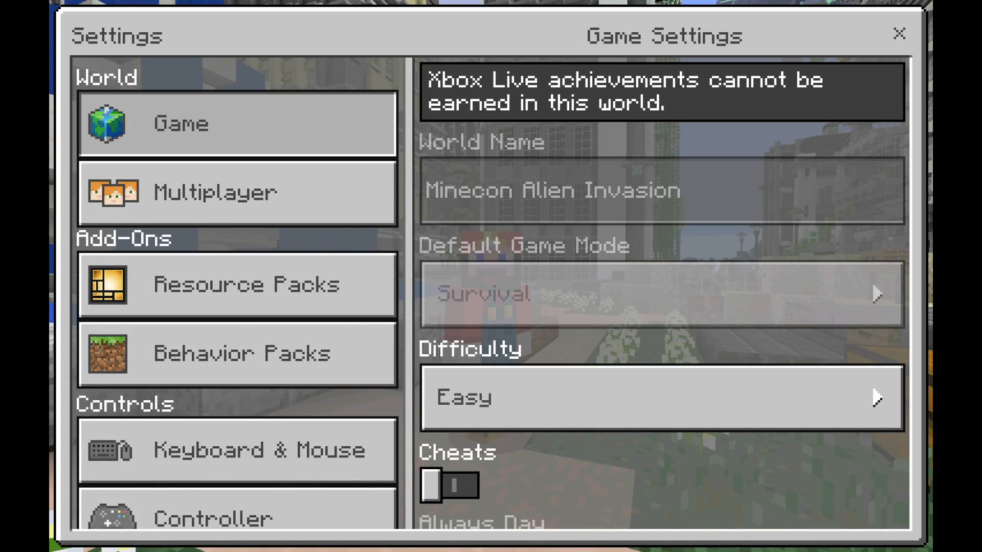
click(236, 353)
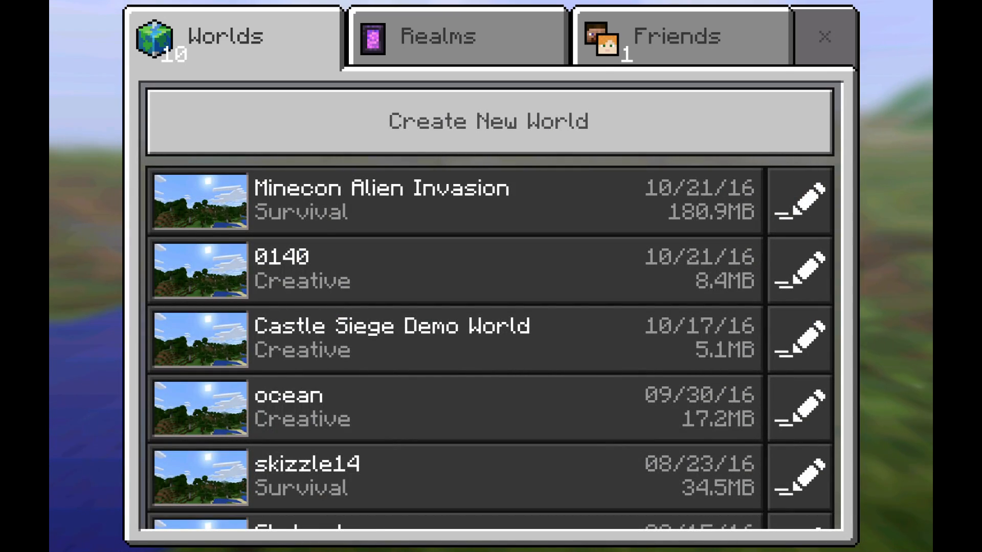
Load Castle Siege Demo World from the worlds list and pause it
click(376, 201)
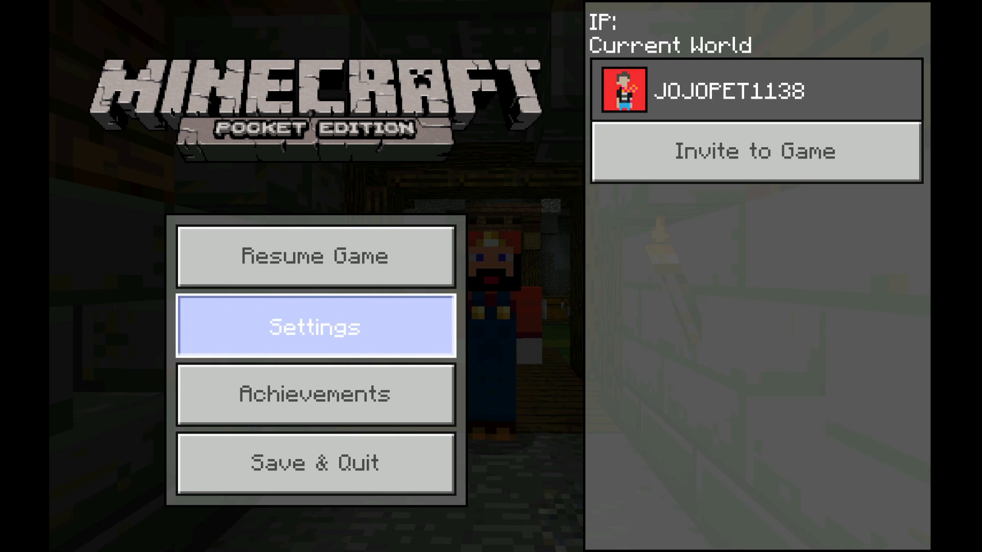
Review Castle Siege Demo World's Behavior Packs in Settings, then resume gameplay in the stone corridor
click(315, 327)
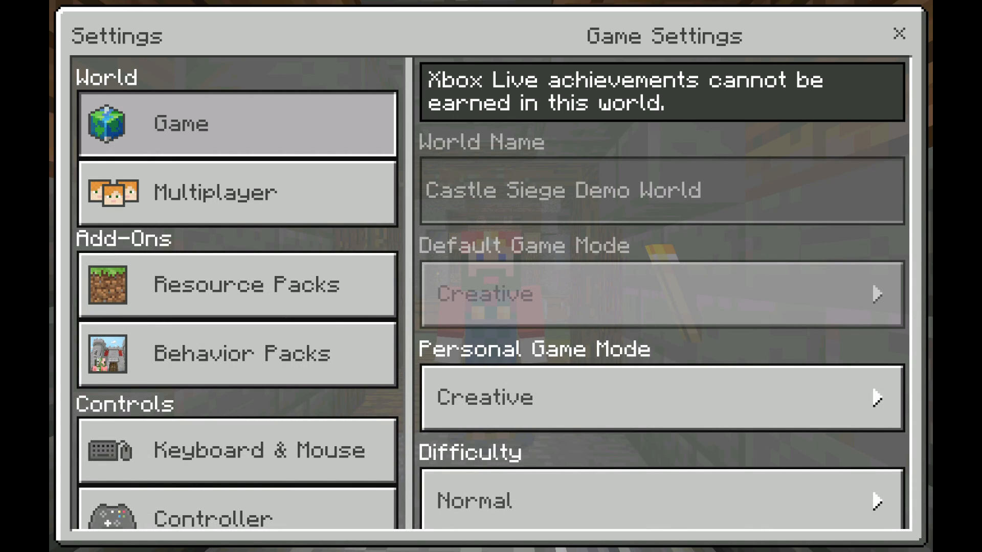
click(236, 352)
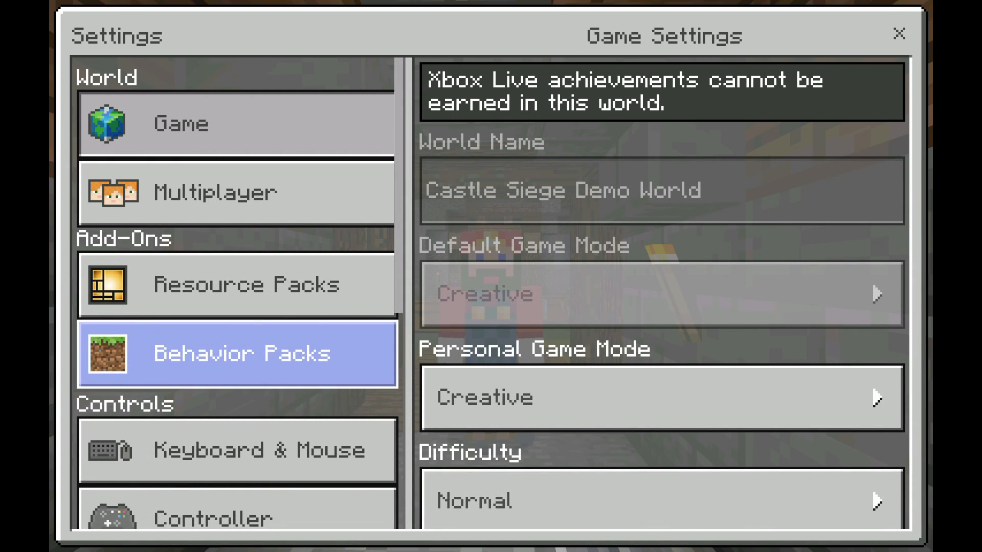
click(237, 353)
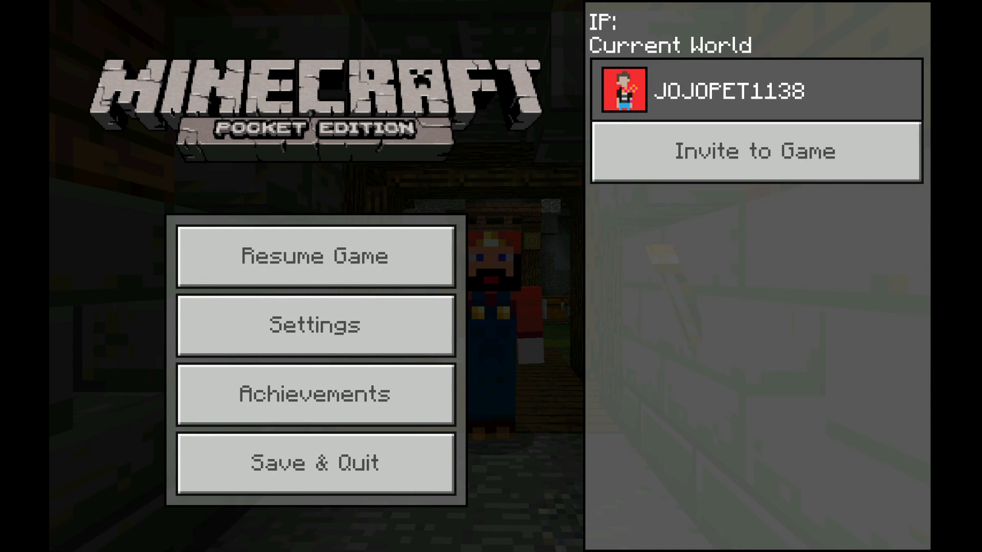
click(315, 255)
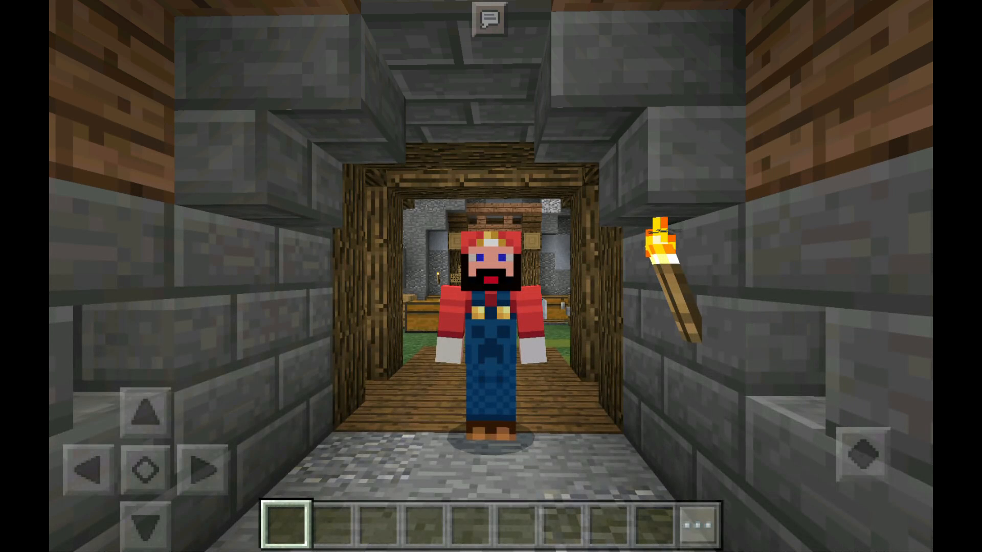